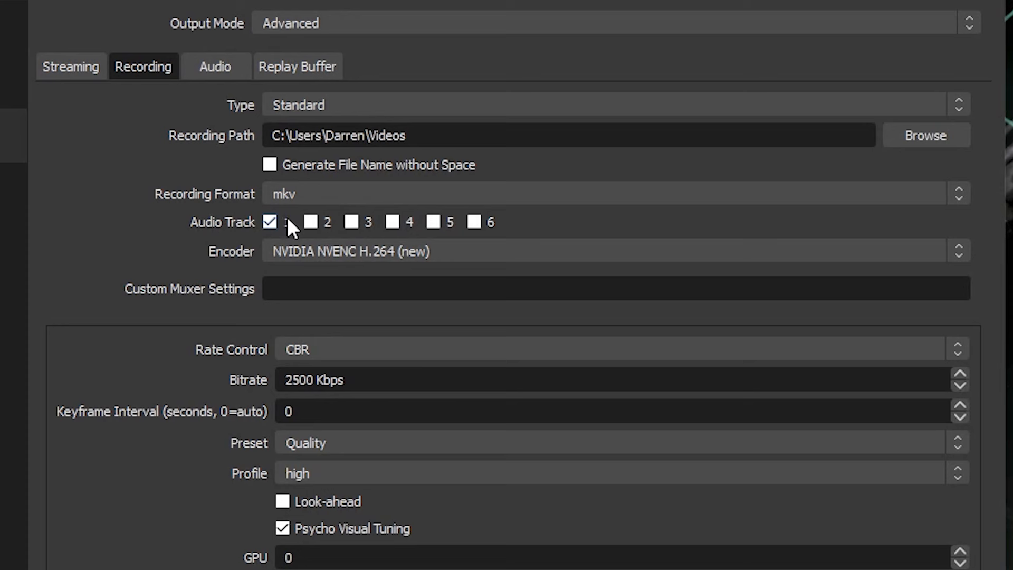
{"action": "mouse_move", "coordinate": [304, 201]}
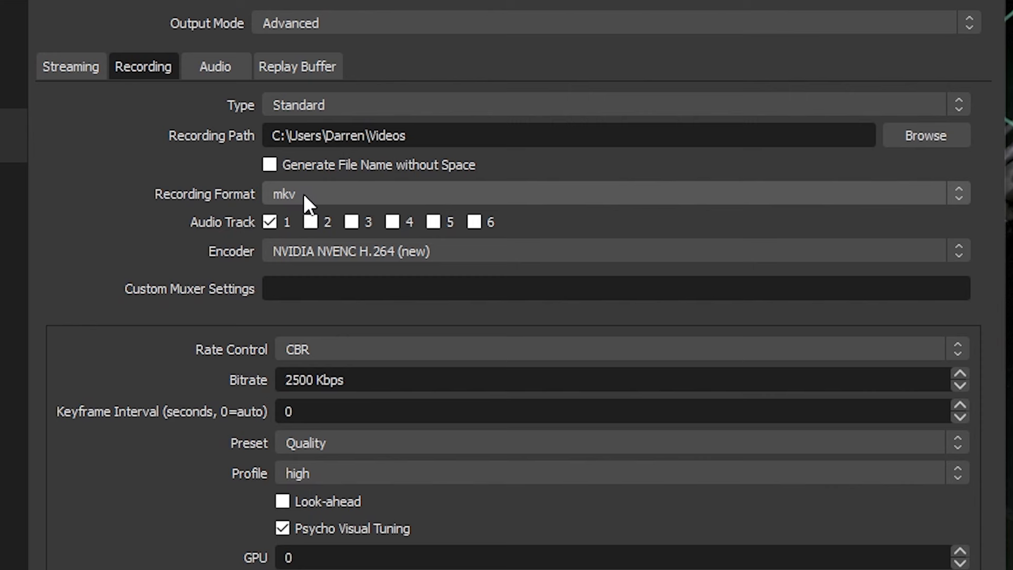
{"action": "mouse_move", "coordinate": [309, 206]}
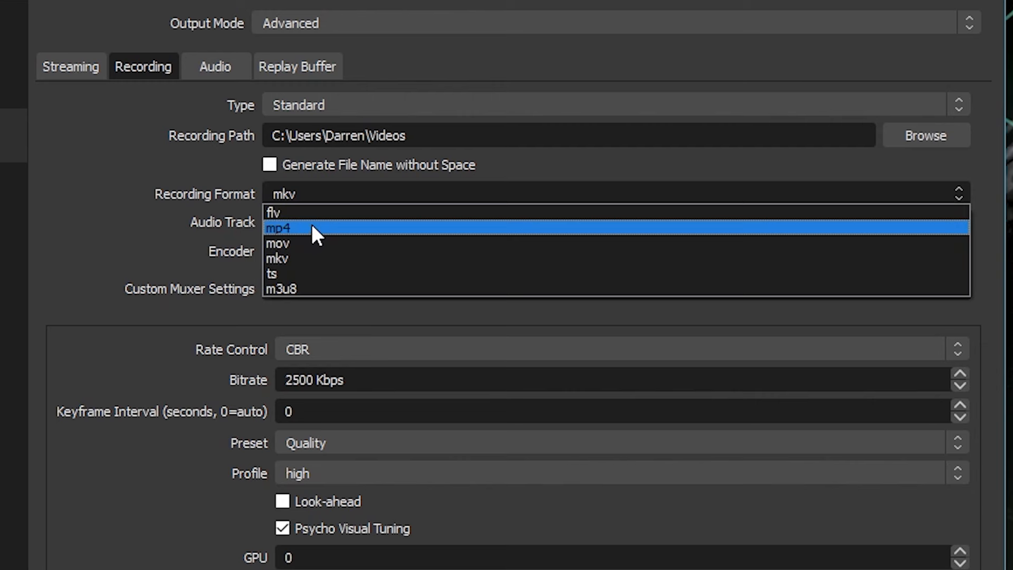
Step: Set the Recording Format to mp4 and confirm the Settings with OK
{"action": "left_click", "coordinate": [278, 228]}
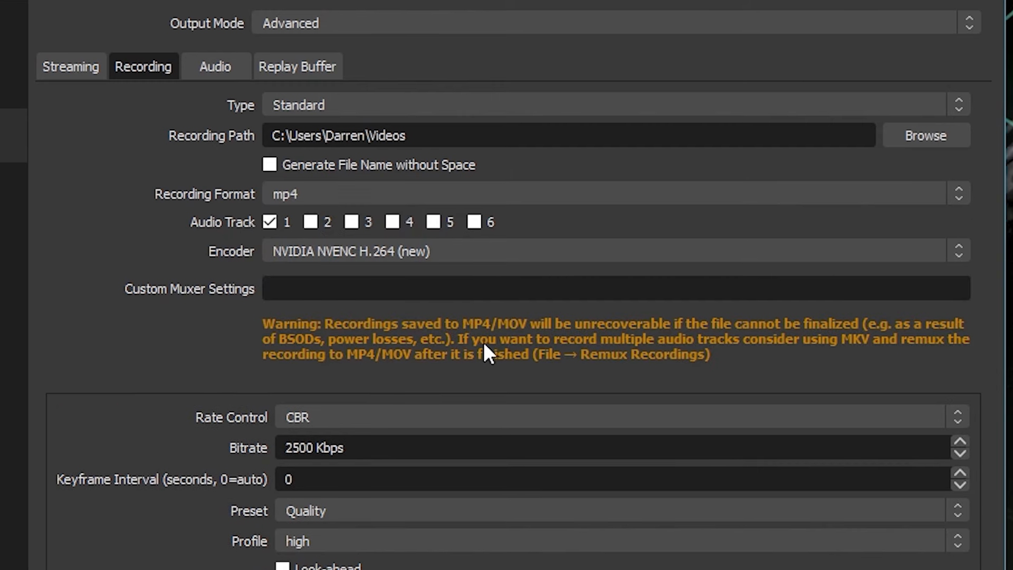
{"action": "mouse_move", "coordinate": [701, 351]}
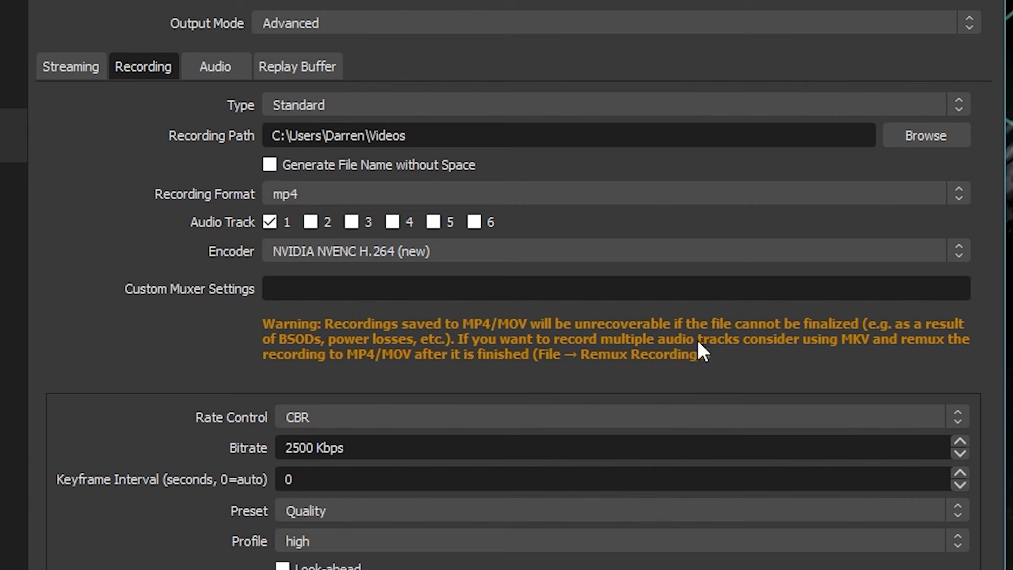
{"action": "mouse_move", "coordinate": [855, 356]}
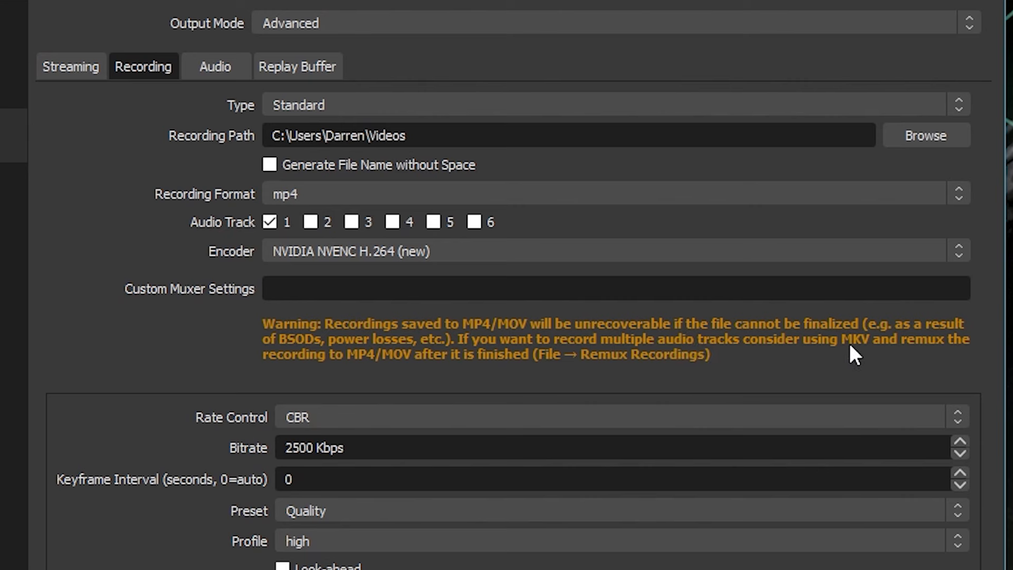
{"action": "mouse_move", "coordinate": [928, 358]}
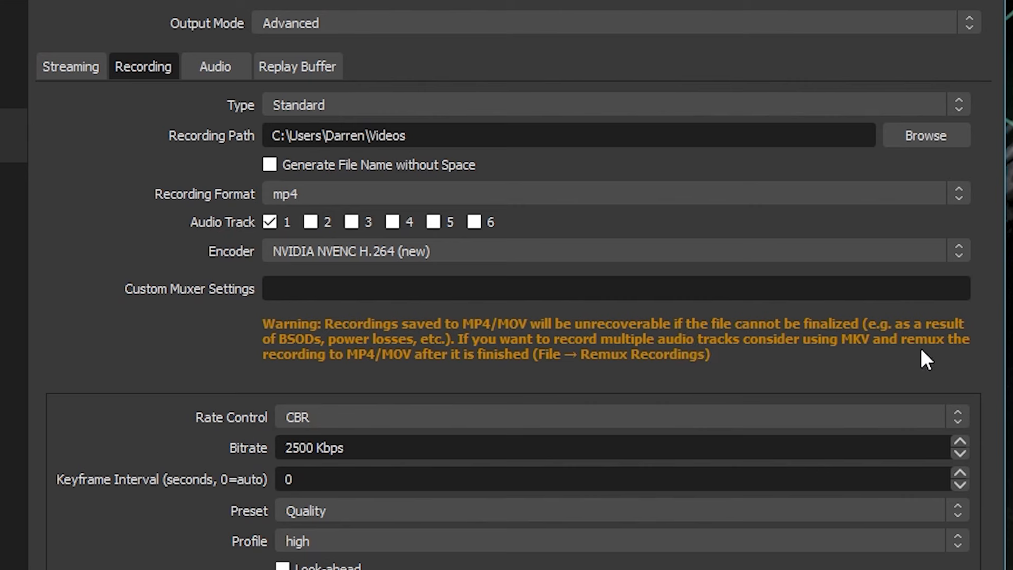
{"action": "mouse_move", "coordinate": [558, 377]}
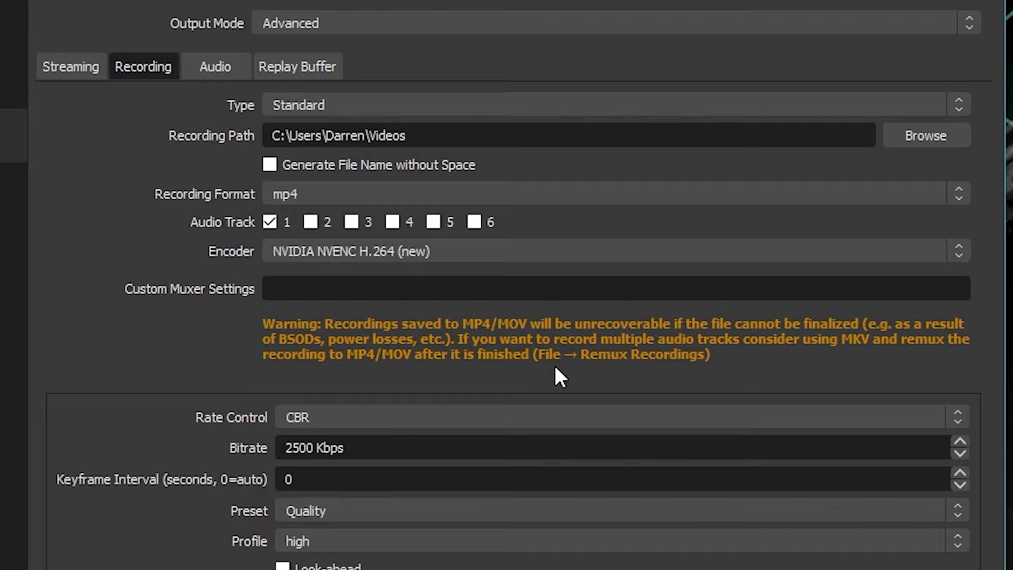
{"action": "mouse_move", "coordinate": [712, 379]}
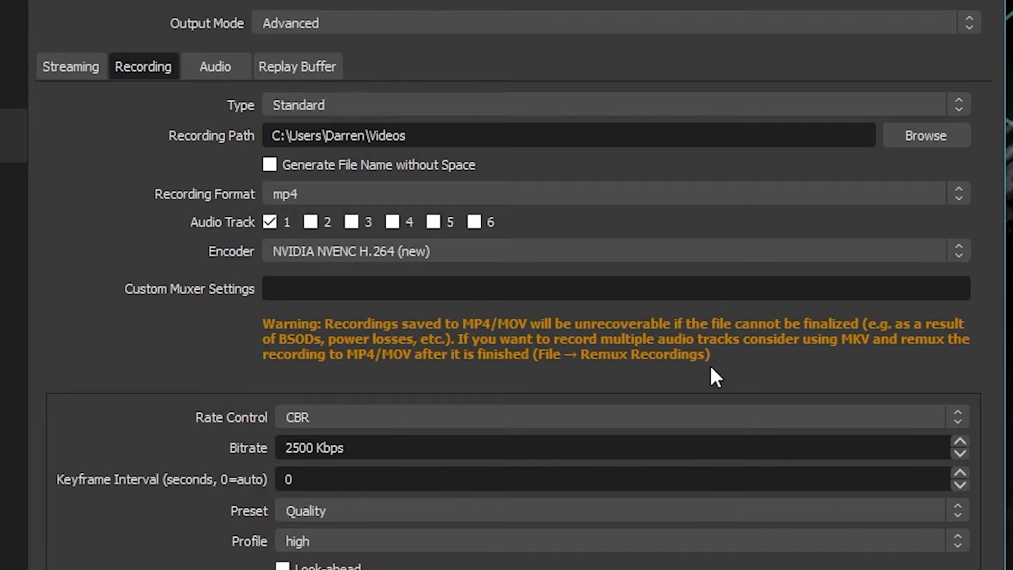
{"action": "left_click", "coordinate": [757, 74]}
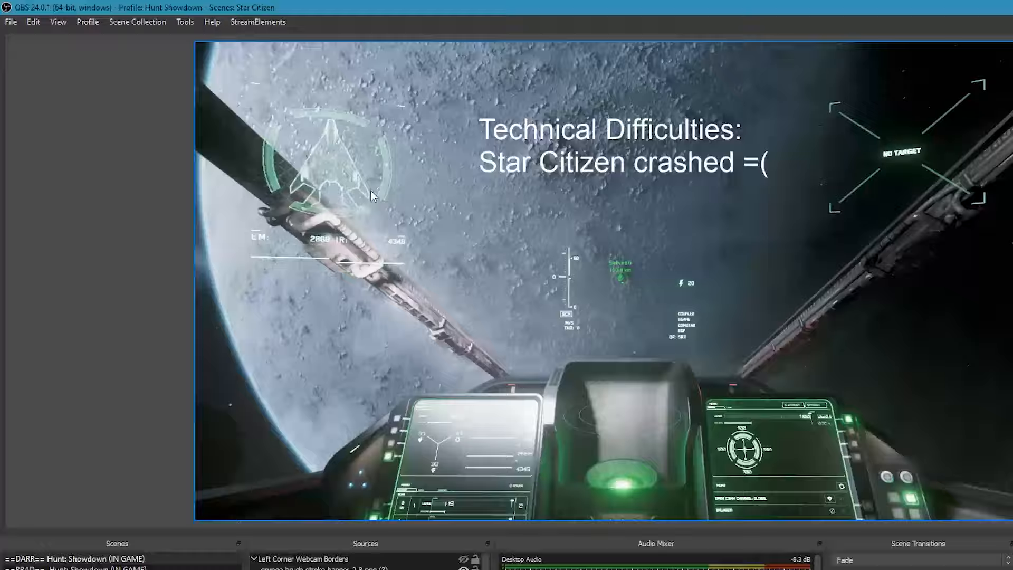
Step: Launch Remux Recordings from the File menu and bring up File Explorer for the clips
{"action": "left_click", "coordinate": [11, 22]}
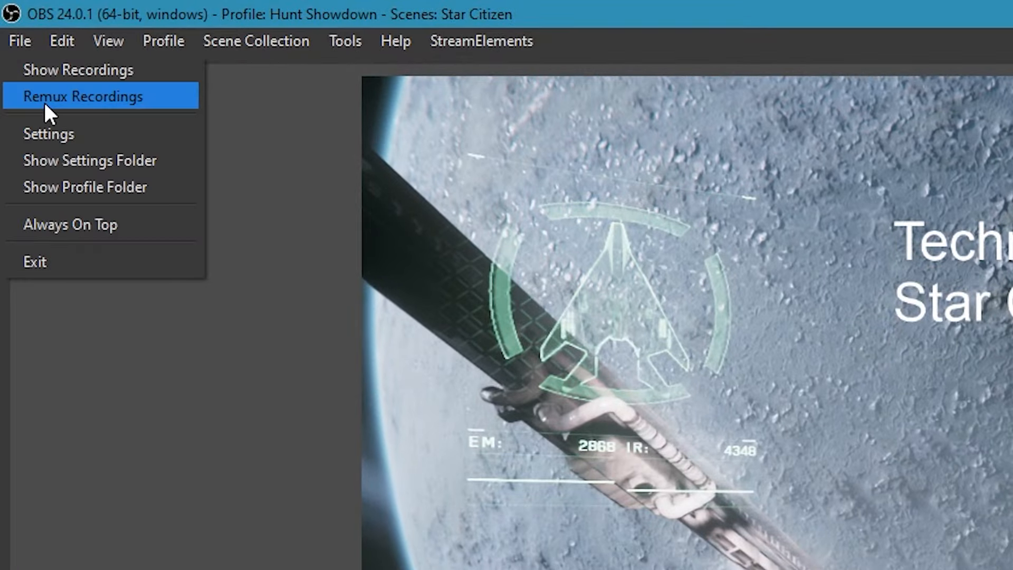
{"action": "left_click", "coordinate": [83, 96]}
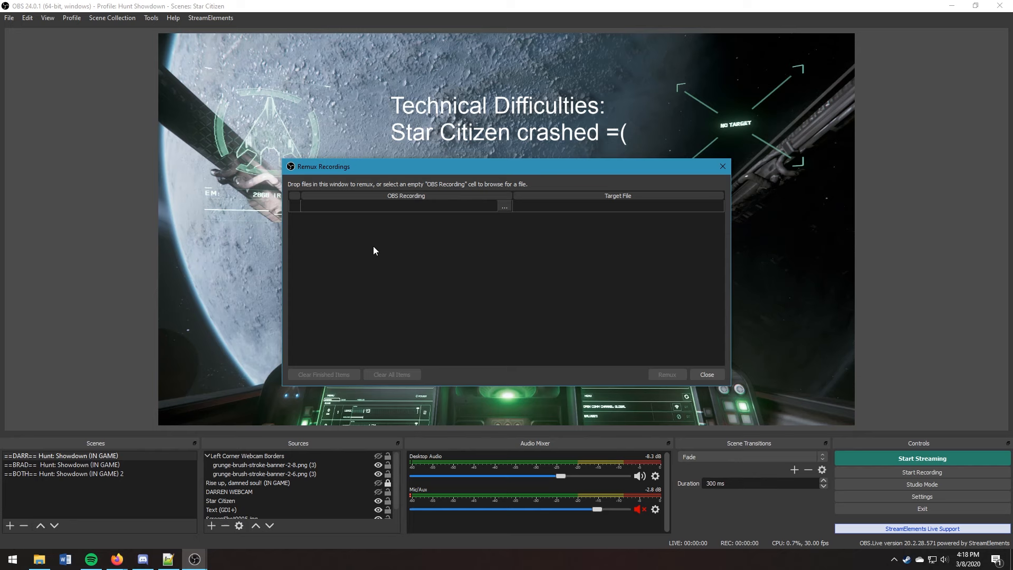
{"action": "mouse_move", "coordinate": [40, 558]}
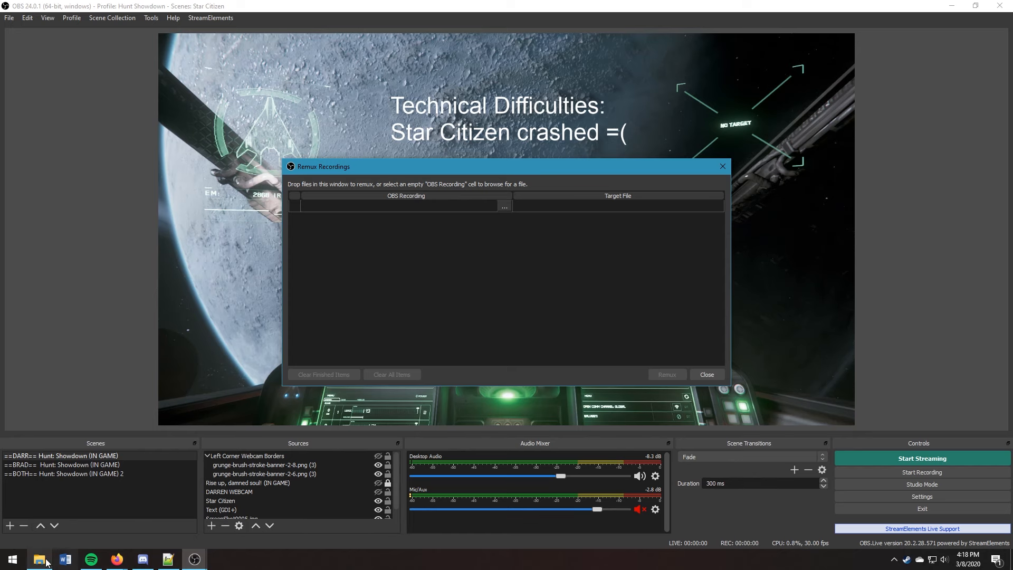
{"action": "left_click", "coordinate": [39, 558]}
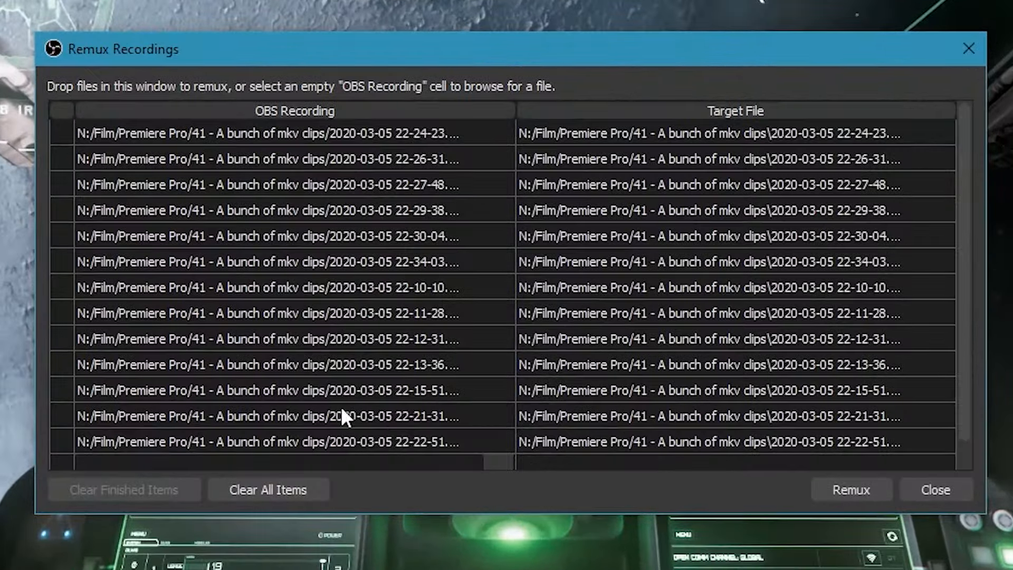
{"action": "mouse_move", "coordinate": [559, 447]}
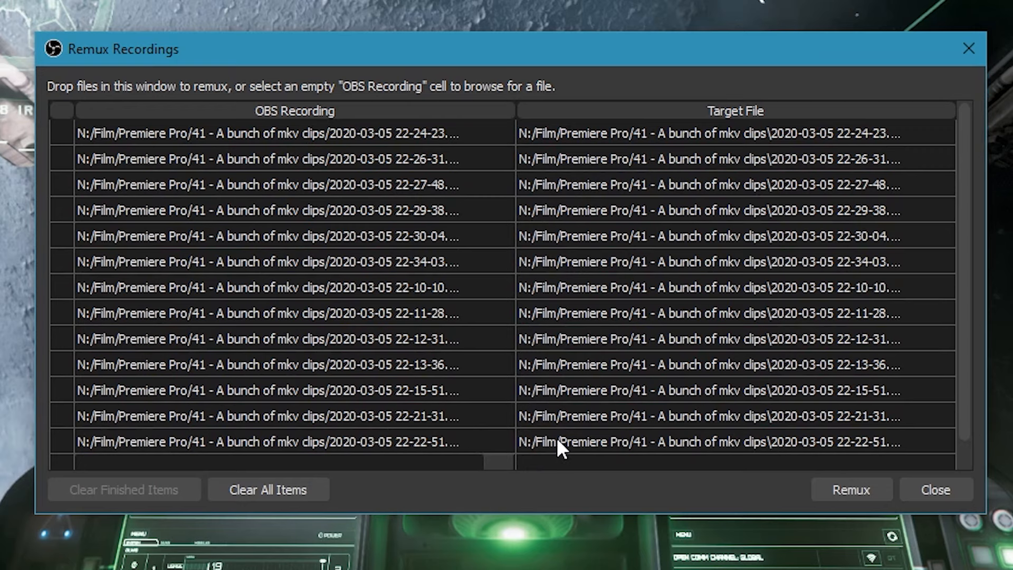
{"action": "mouse_move", "coordinate": [935, 488]}
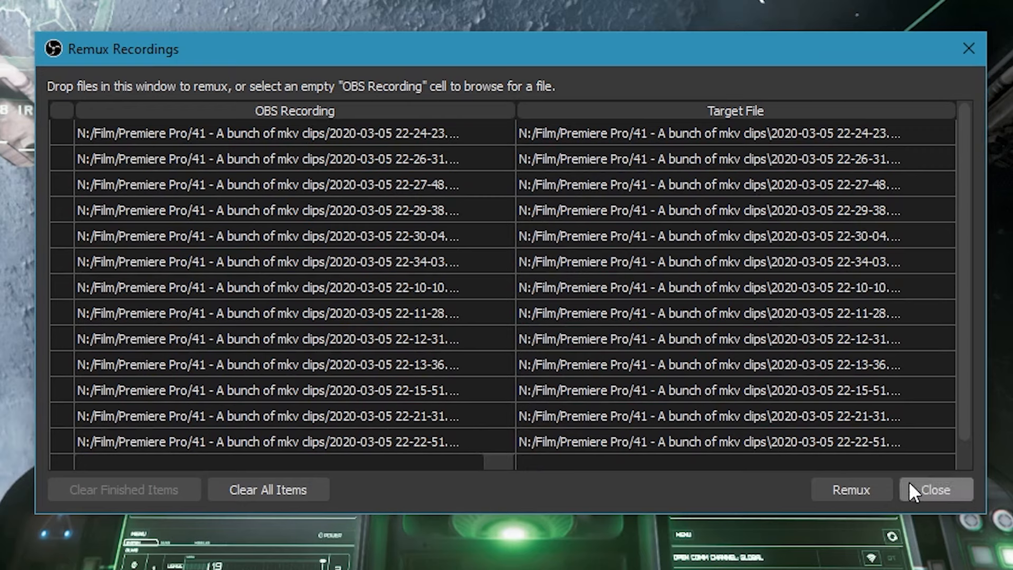
Step: Remux all listed MKV clips to MP4 and wait for the finished message
{"action": "left_click", "coordinate": [849, 489]}
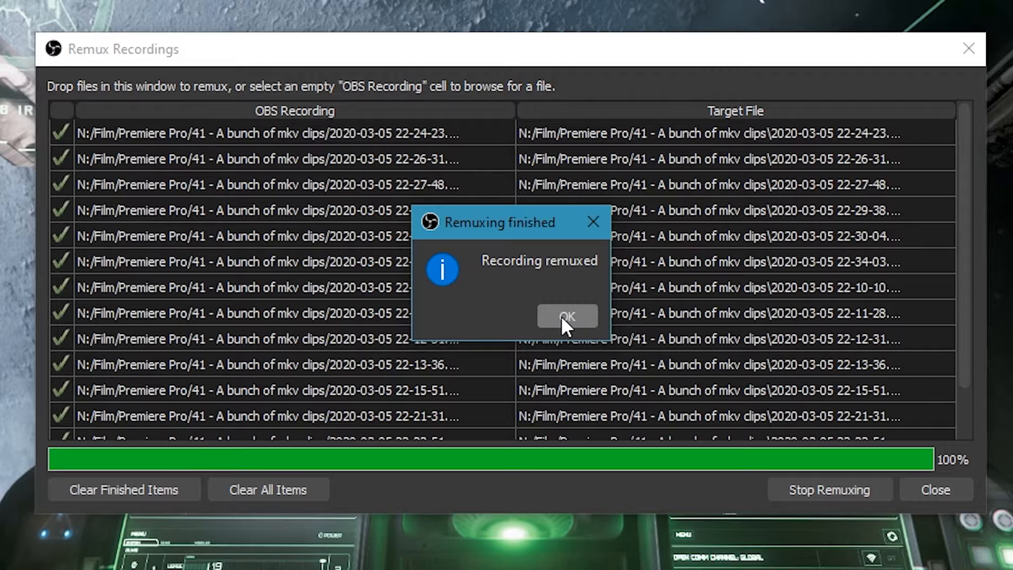
Step: Dismiss the finished message and show the clips folder in Details view with types and sizes
{"action": "left_click", "coordinate": [567, 317]}
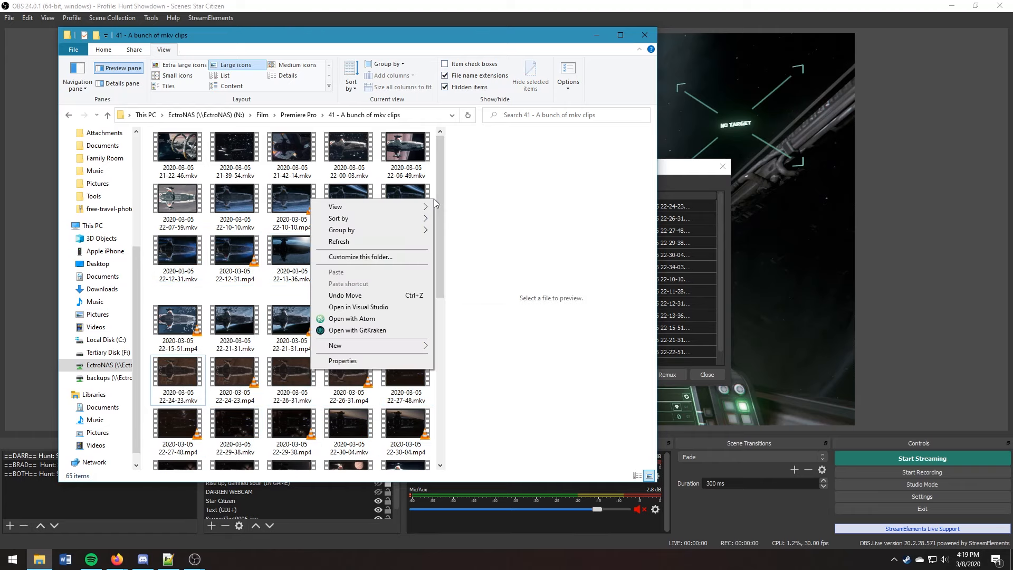
{"action": "left_click", "coordinate": [226, 76]}
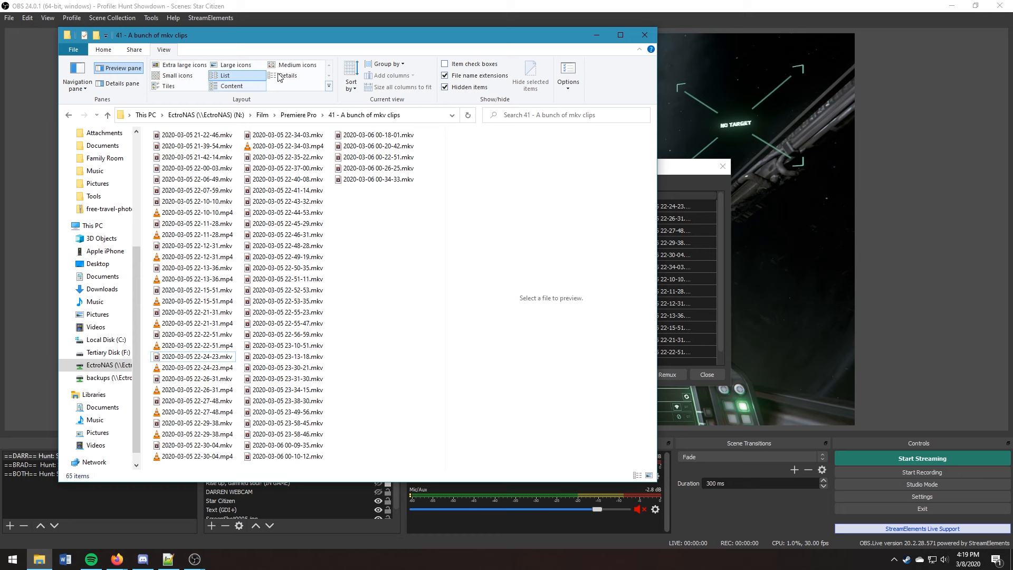
{"action": "left_click", "coordinate": [286, 75]}
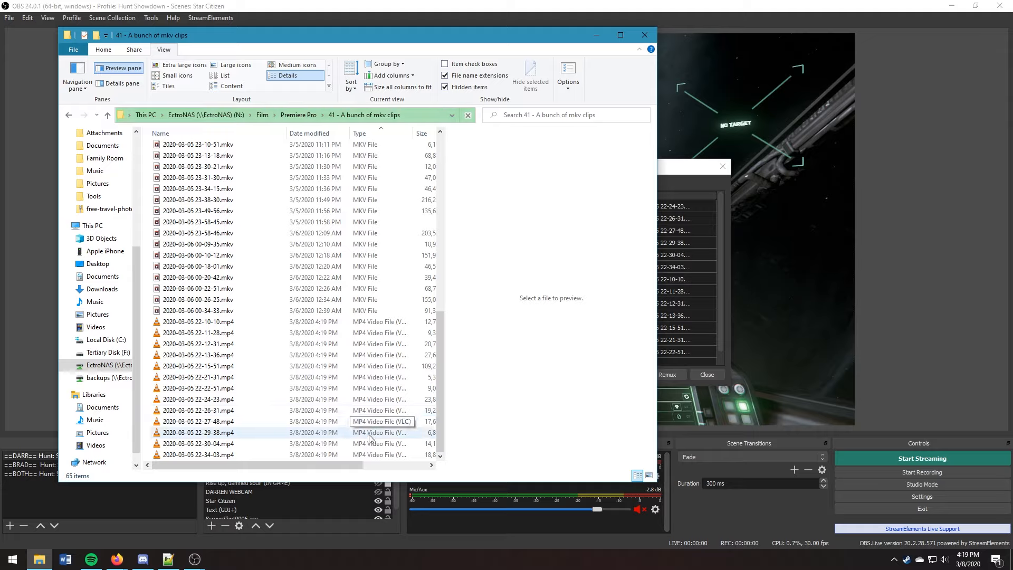
{"action": "left_click", "coordinate": [197, 376]}
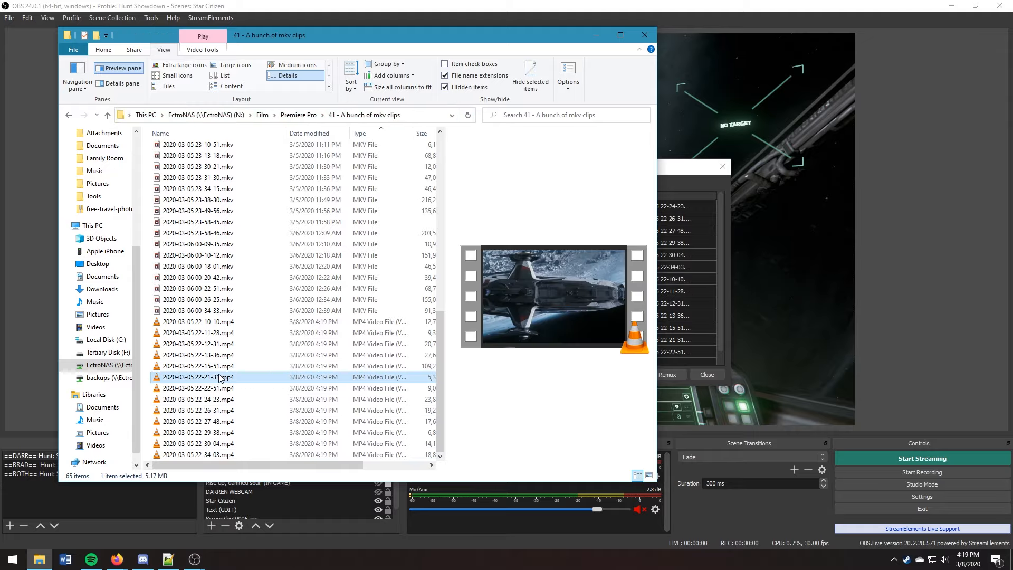
{"action": "double_click", "coordinate": [198, 377]}
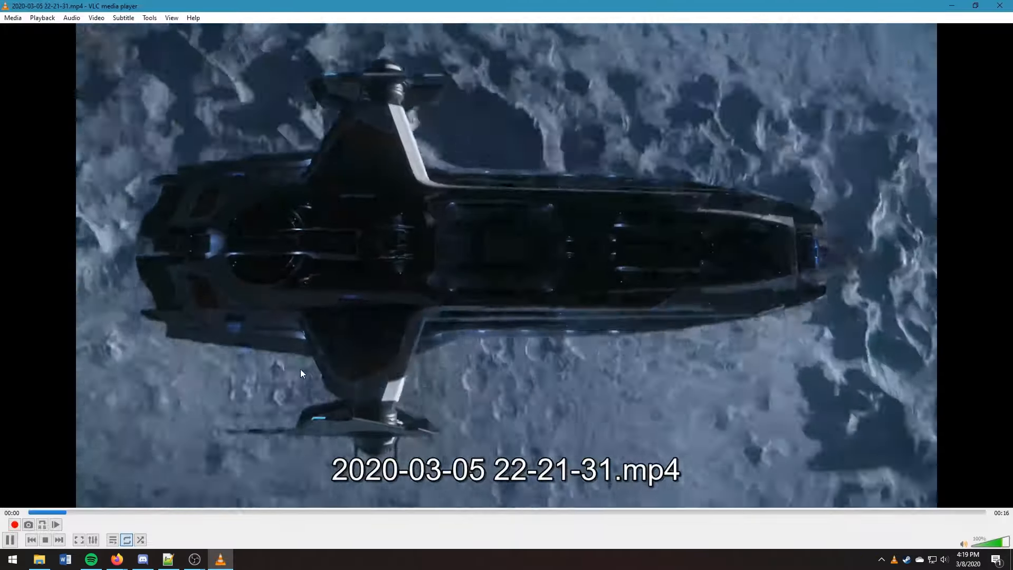